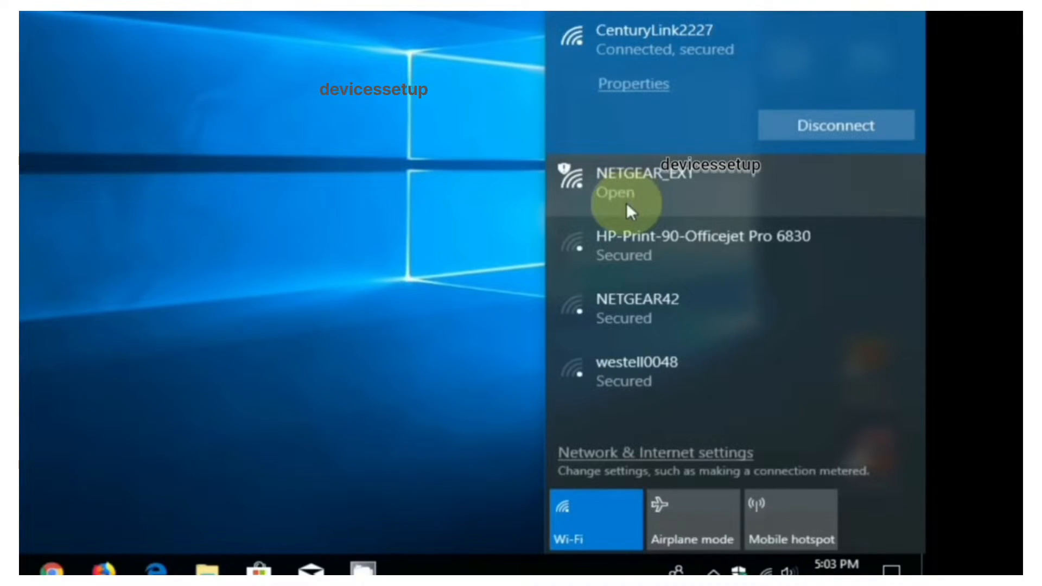
- Join the open NETGEAR_EXT wireless network from the taskbar Wi-Fi list
click(644, 179)
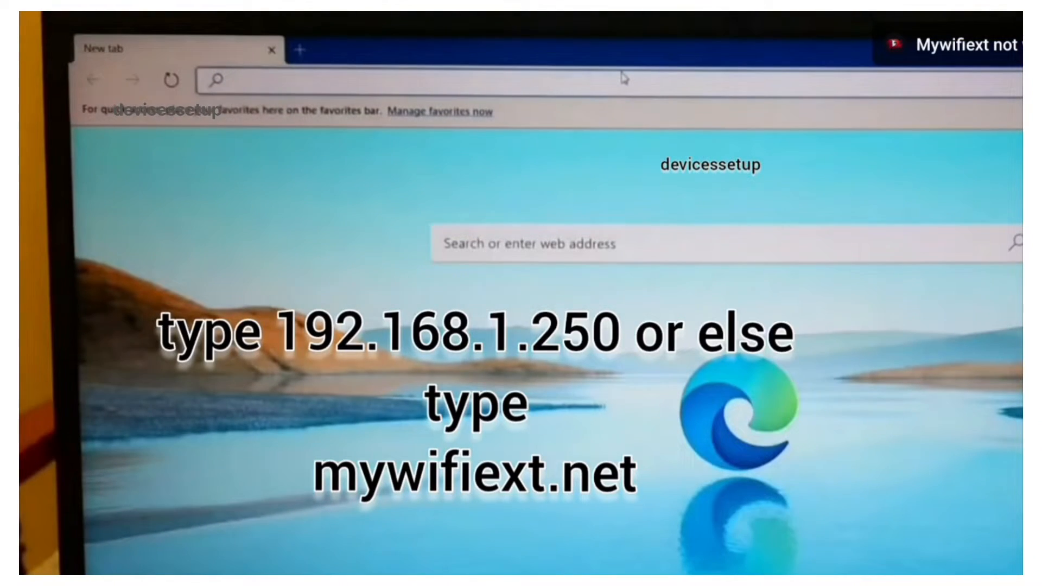
- Begin entering mywifiext.net in the Edge address bar
text(mywifiext.net)
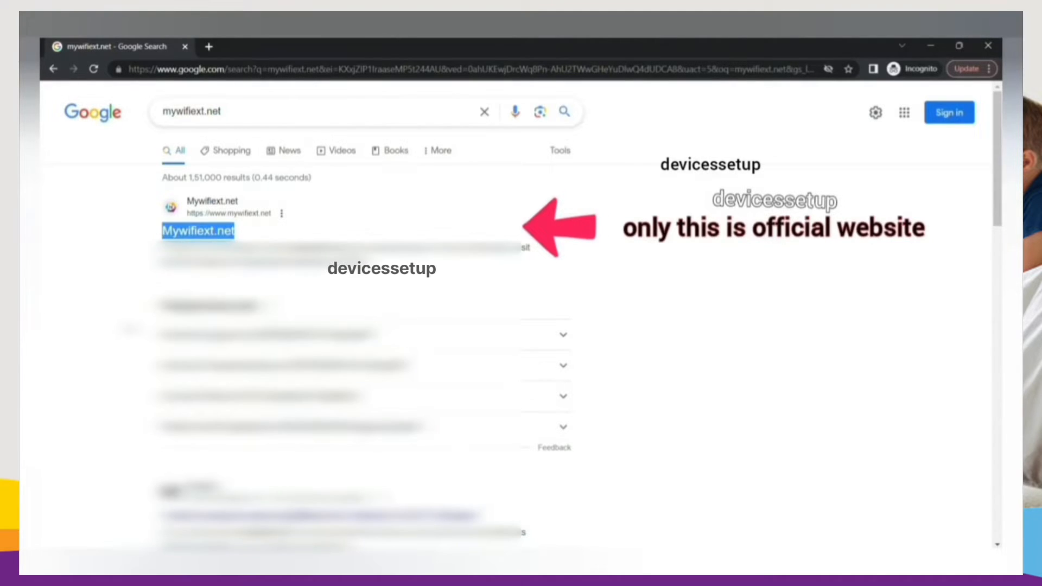
- Scroll the Google results down to the official Mywifiext.net link
scroll(down, 3)
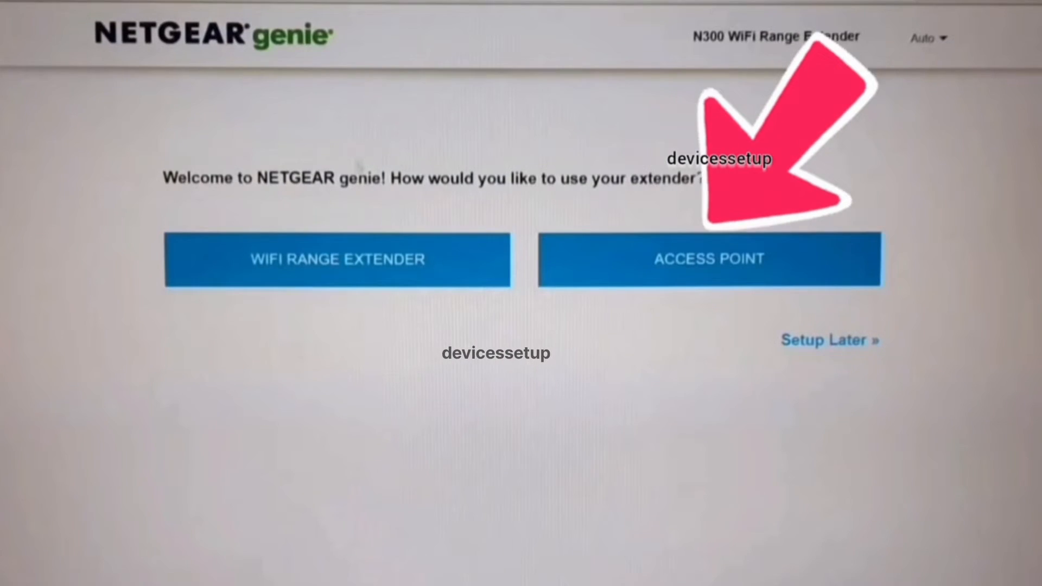
- Choose ACCESS POINT as the extender's operating mode on the genie welcome page
click(709, 260)
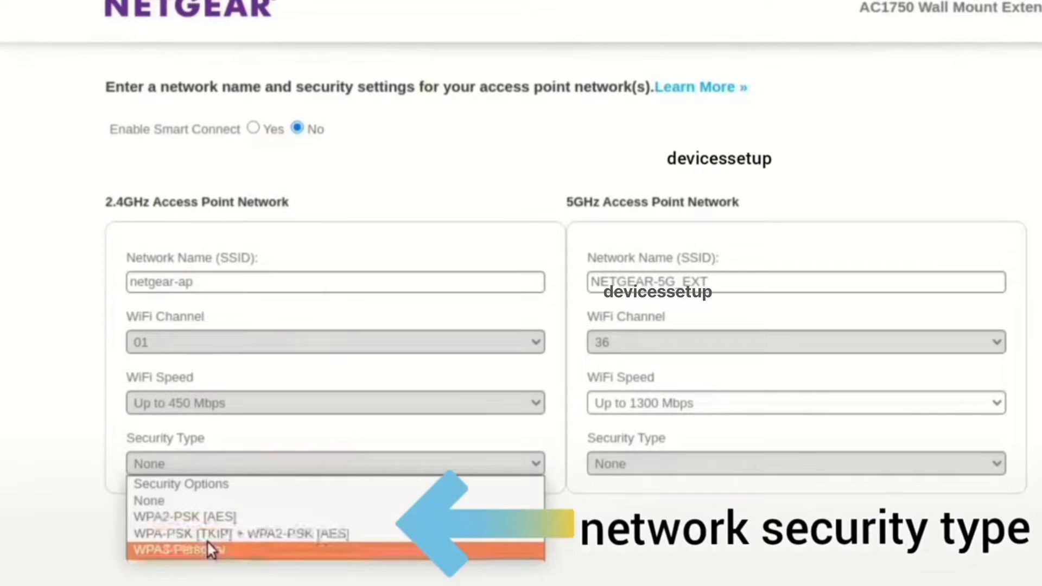
- Select WPA3-Personal security for the 2.4GHz netgear-ap network
click(175, 549)
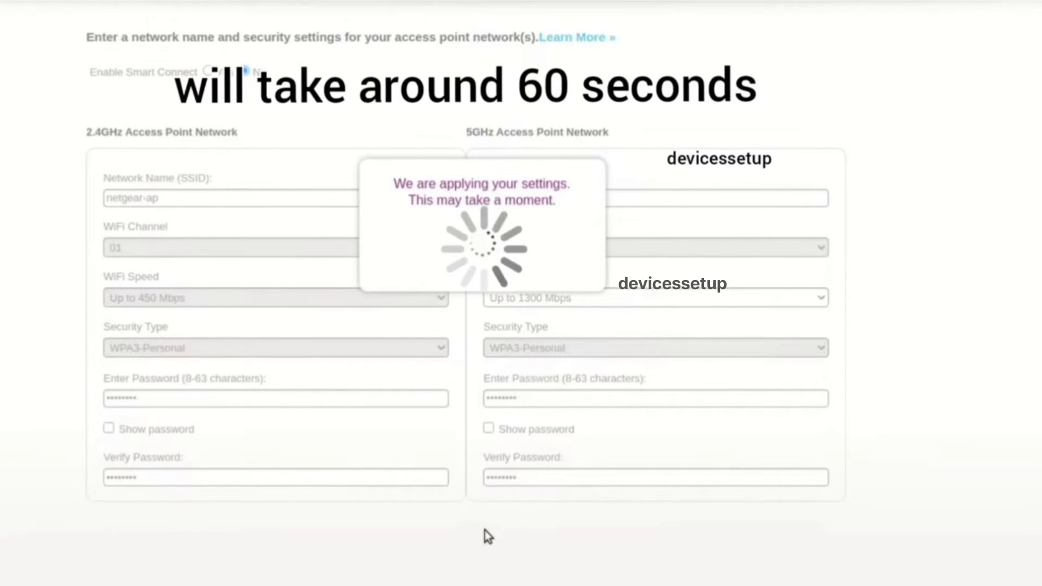